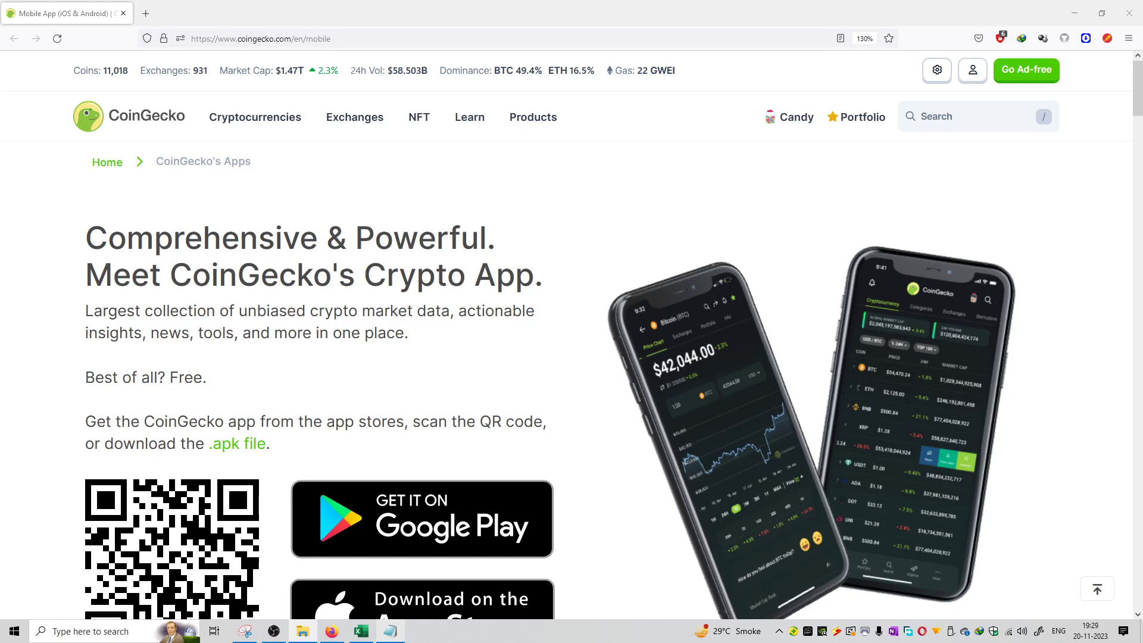
pyautogui.moveTo(410, 381)
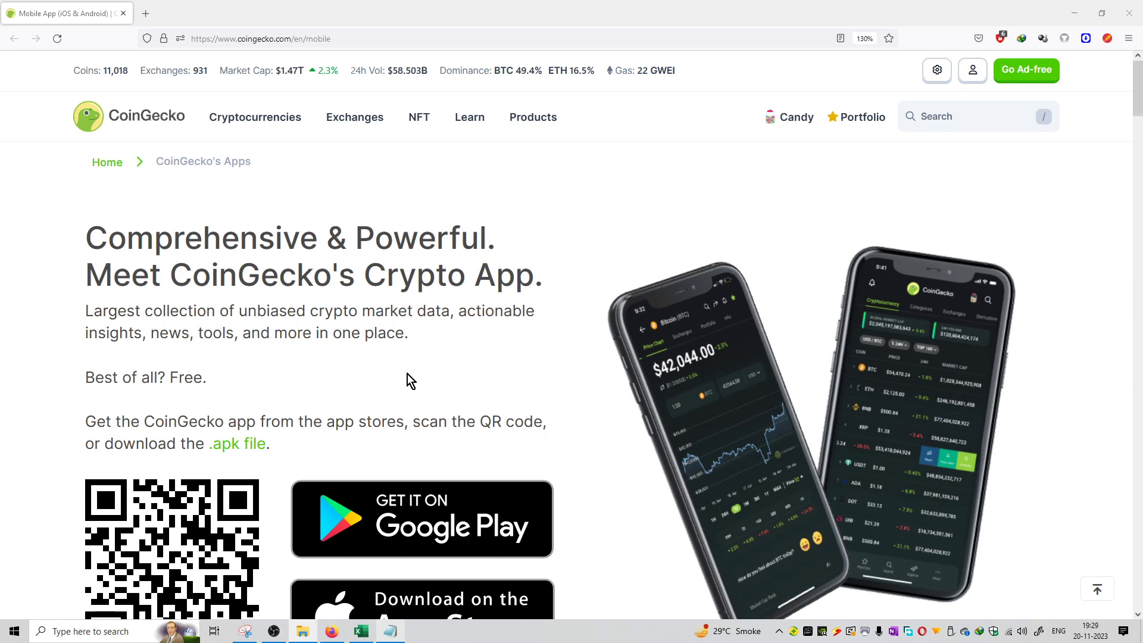
pyautogui.moveTo(313, 279)
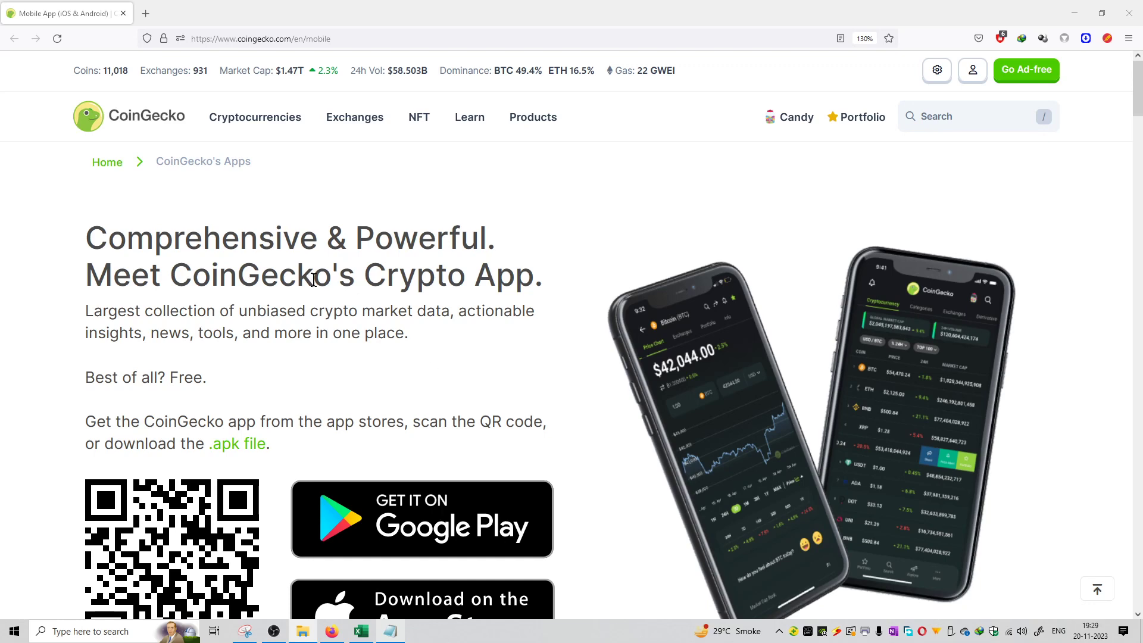
pyautogui.moveTo(322, 334)
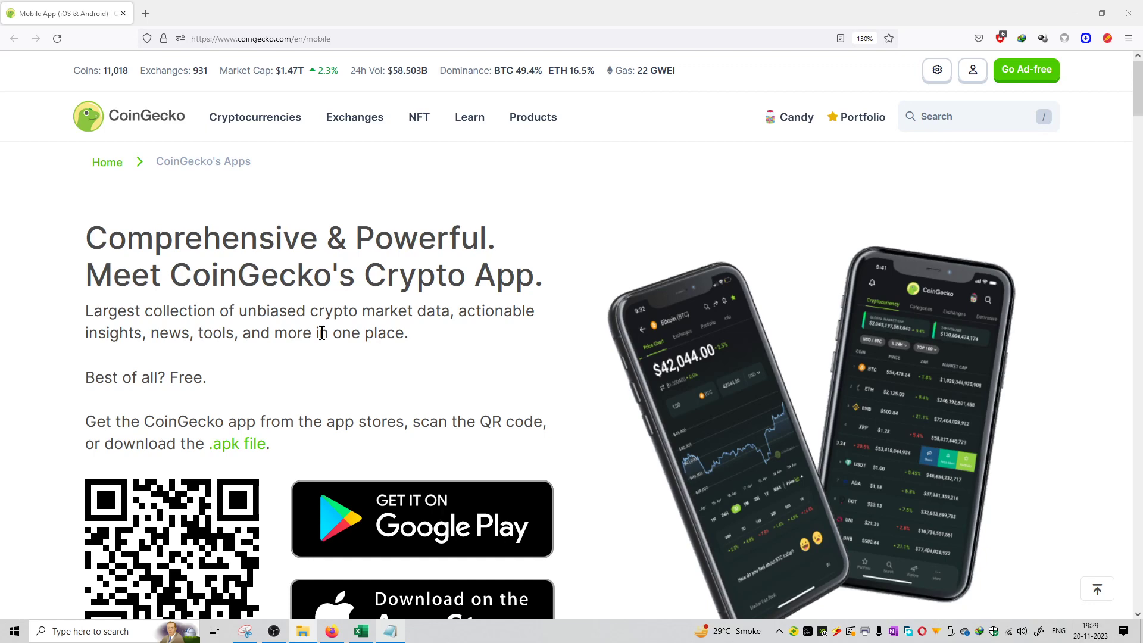
pyautogui.moveTo(372, 316)
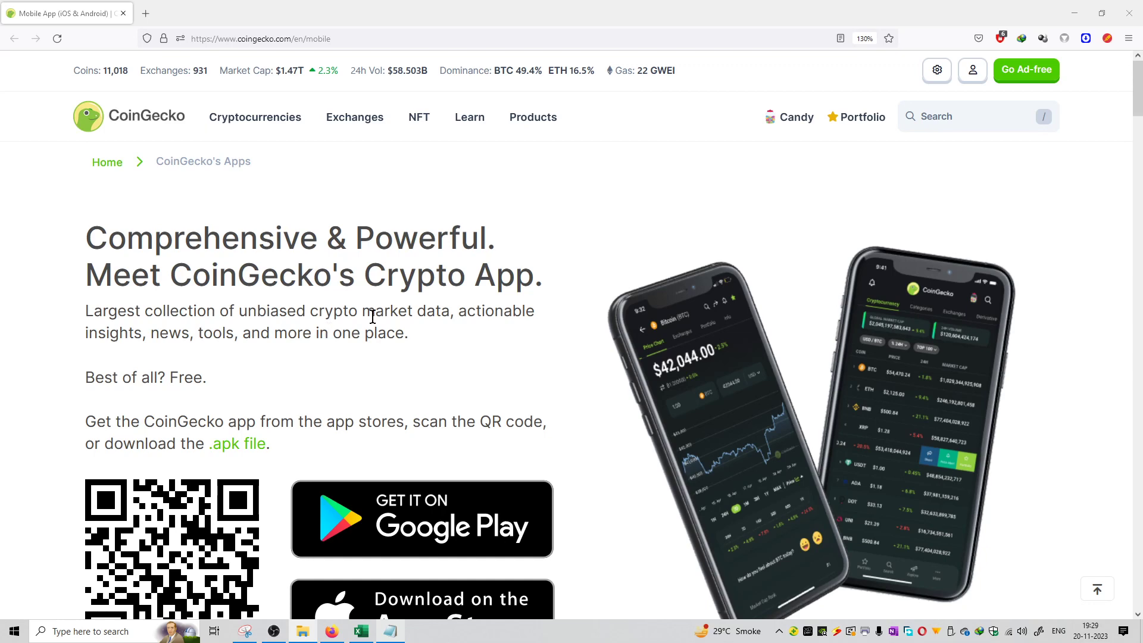
pyautogui.scroll(-3)
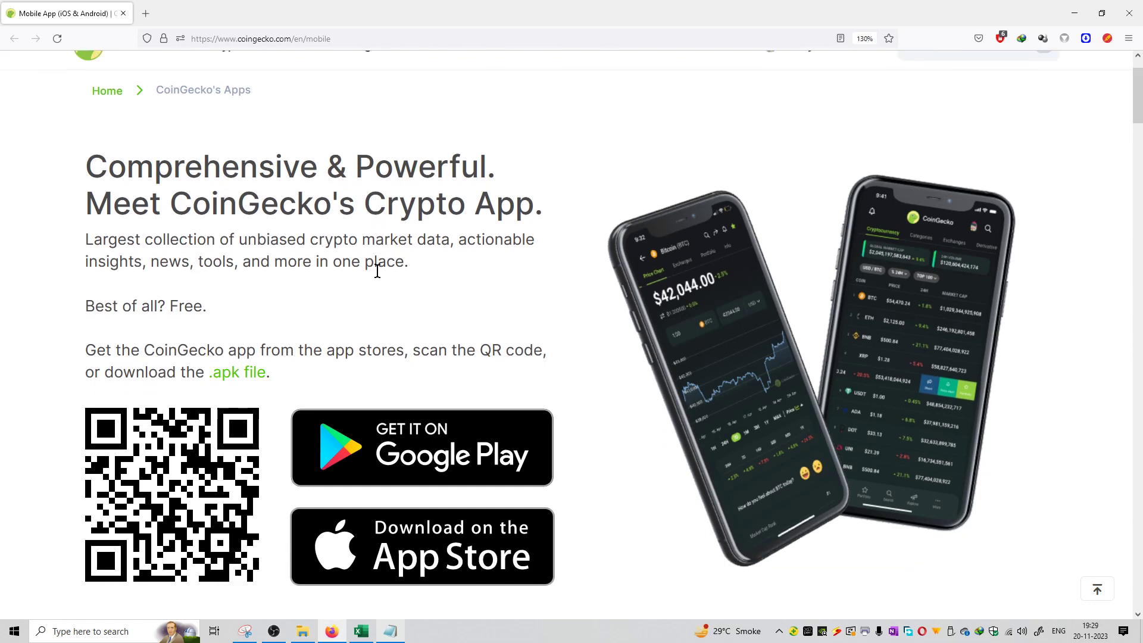
pyautogui.moveTo(234, 372)
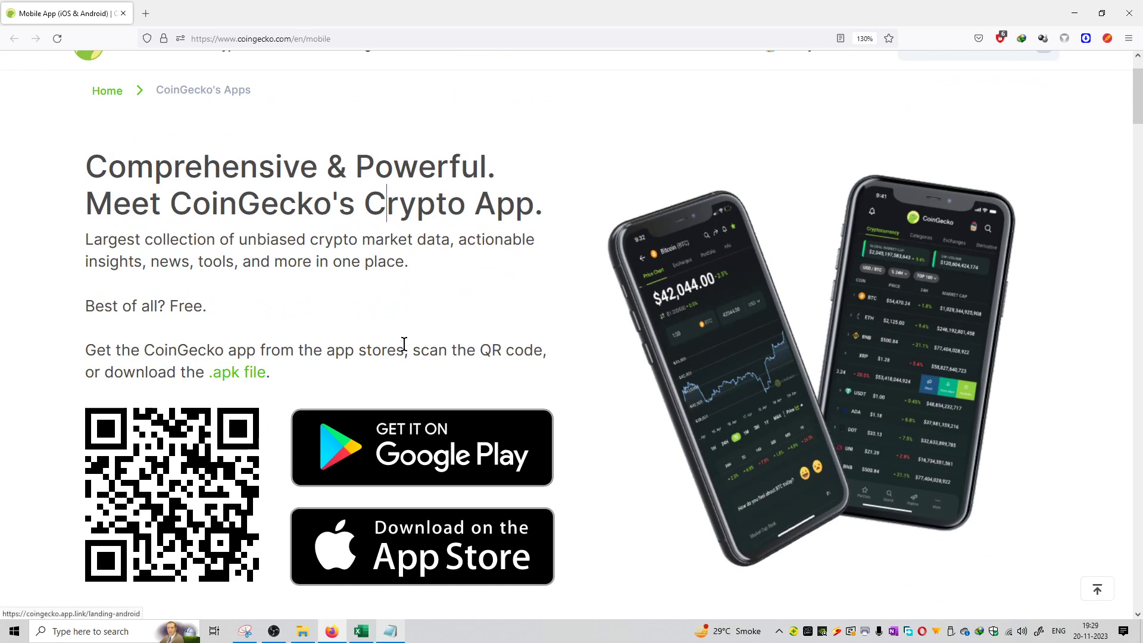
pyautogui.scroll(-3)
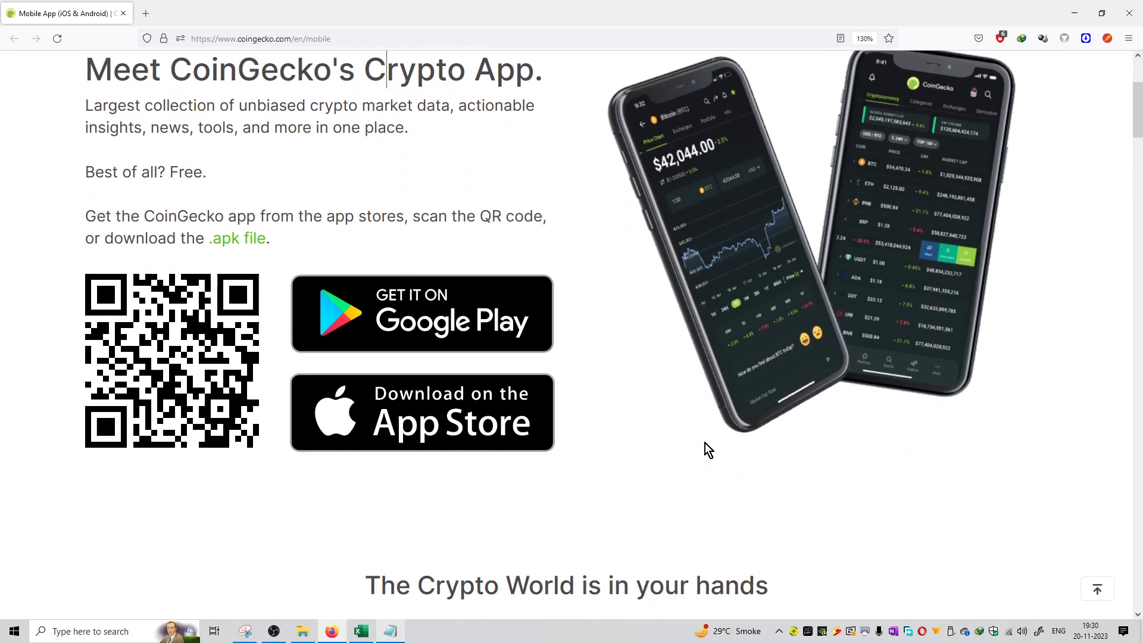
pyautogui.scroll(3)
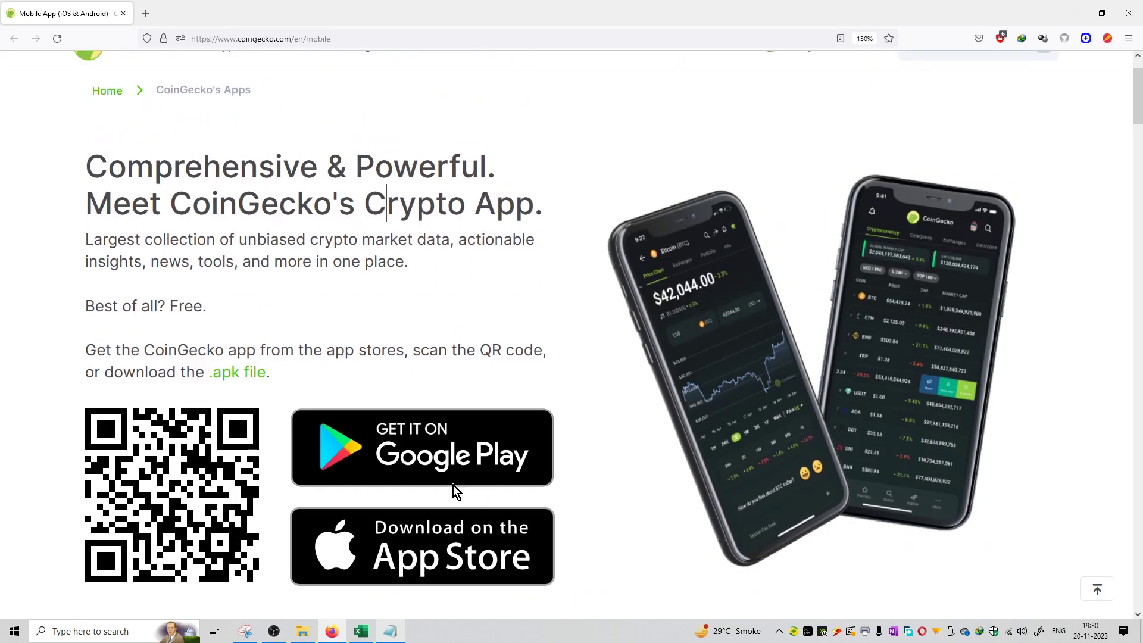
pyautogui.moveTo(358, 358)
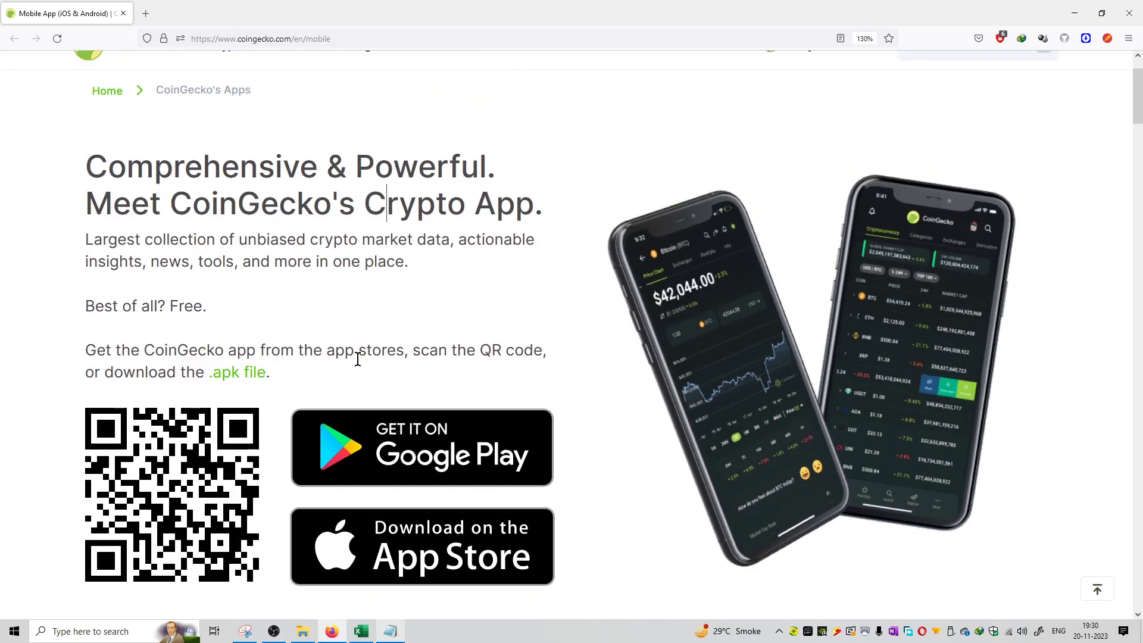
pyautogui.moveTo(381, 308)
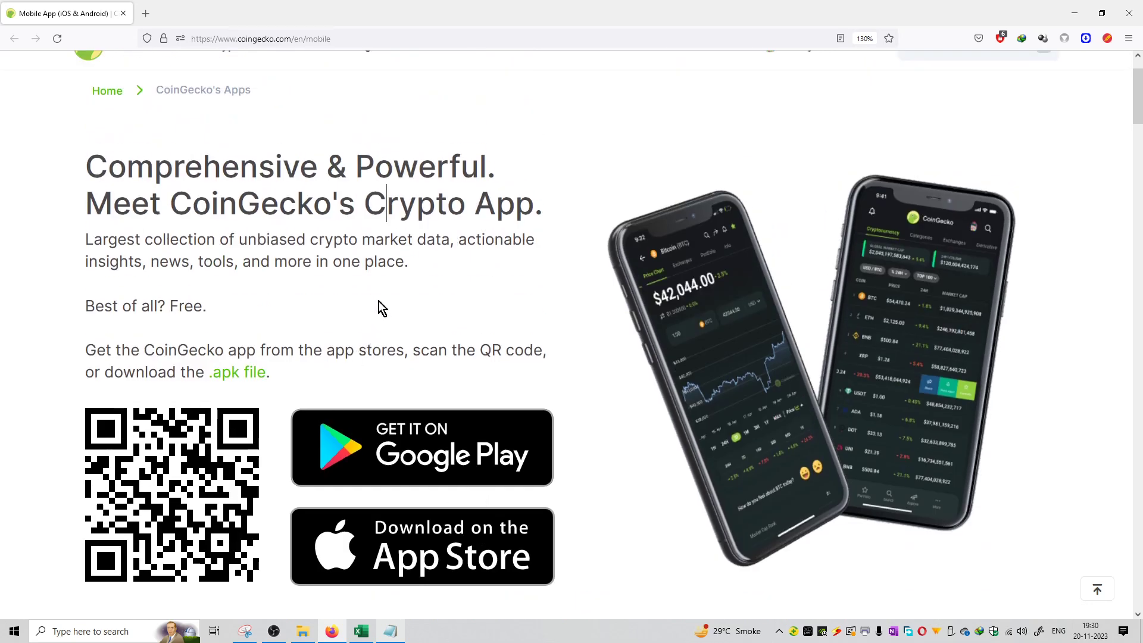
pyautogui.moveTo(379, 295)
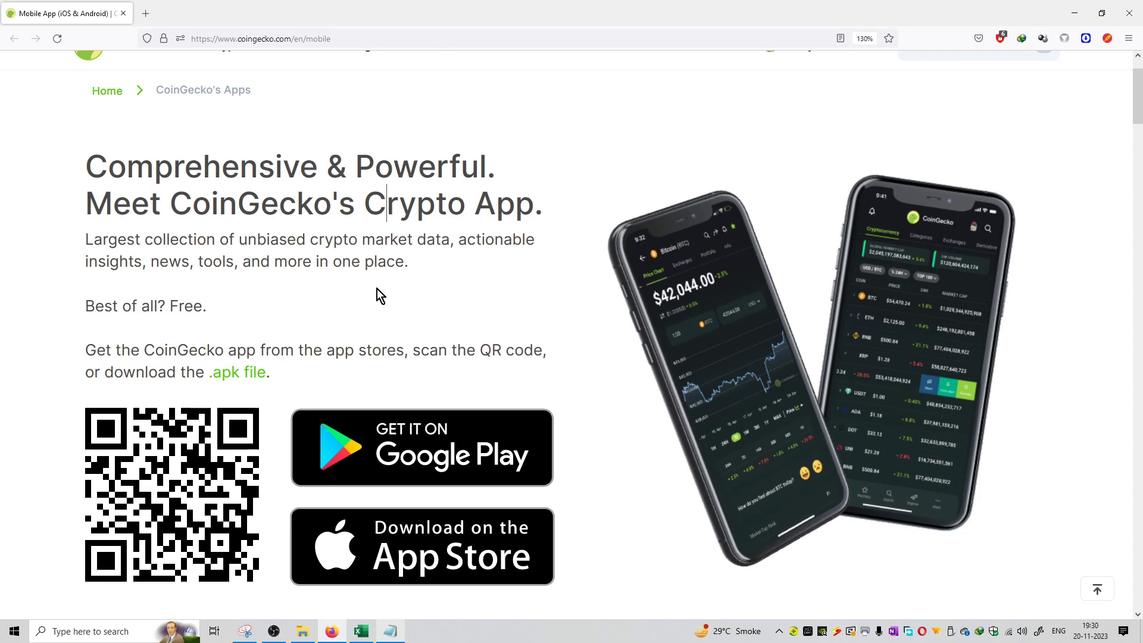